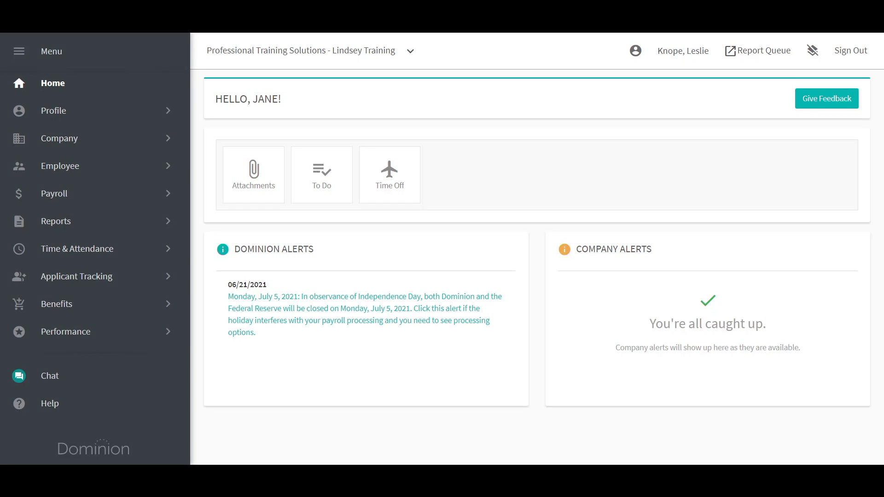
mouse_move(407, 171)
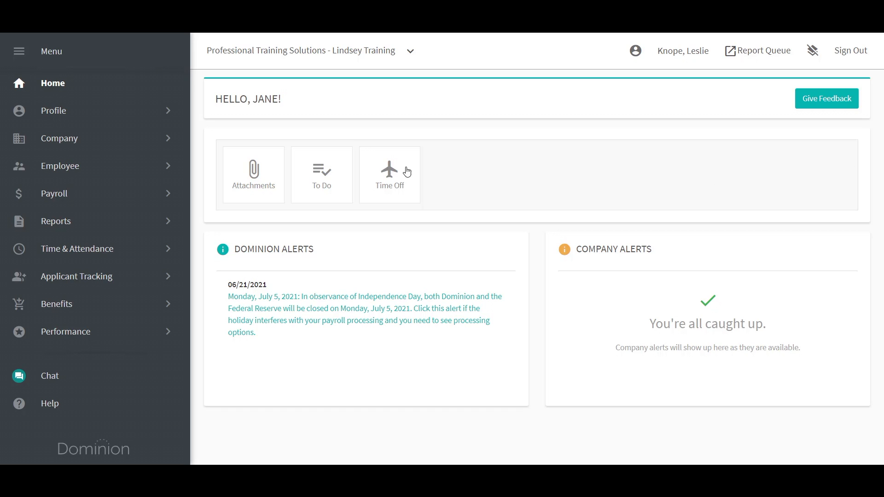
- Show the Company > Organization settings from the side menu
left_click(58, 138)
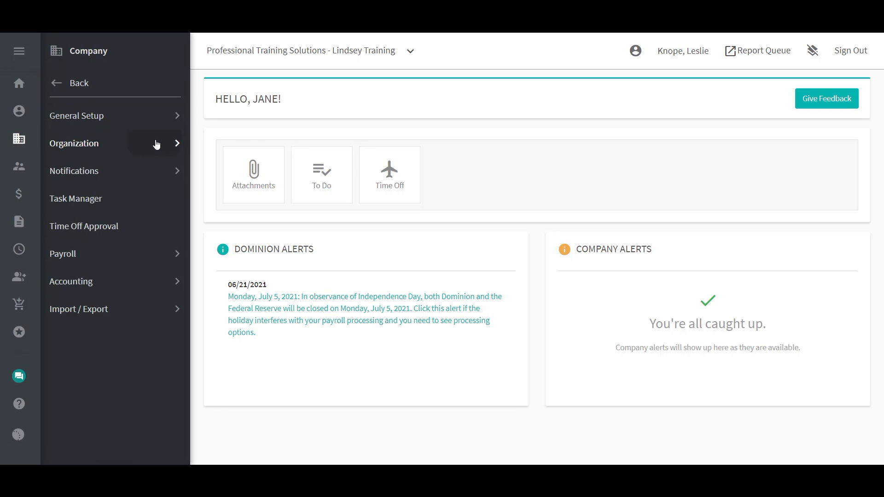
left_click(74, 143)
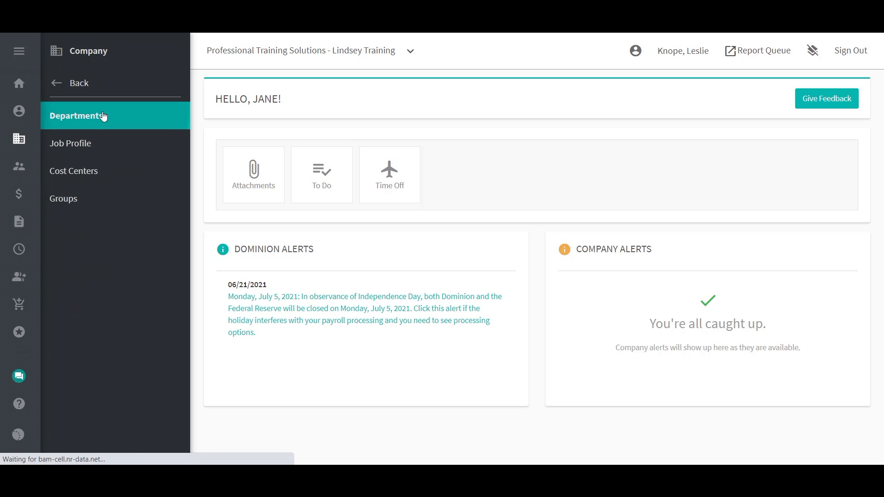
- Add department Training, code 9999, under Main Office with no head, and save it
left_click(75, 116)
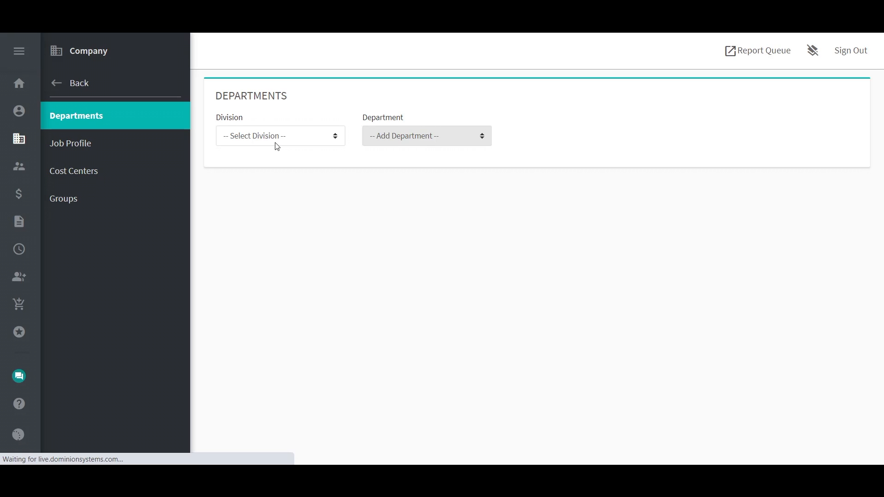
left_click(280, 135)
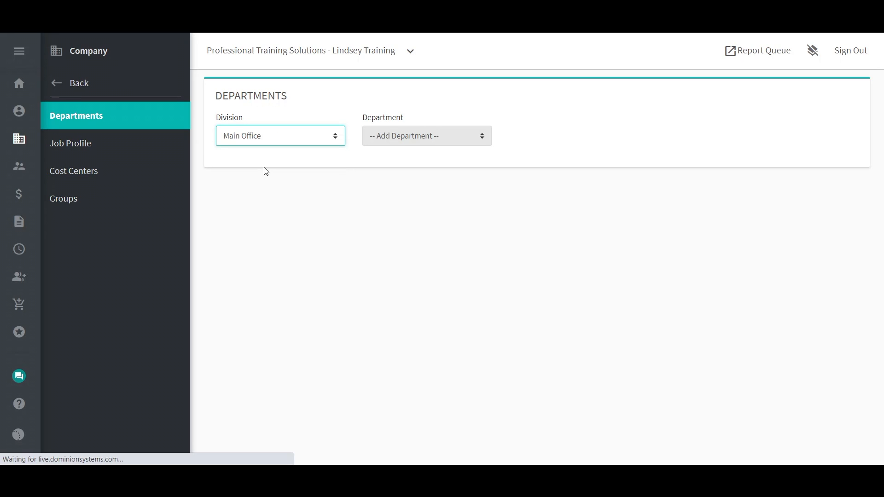
left_click(426, 136)
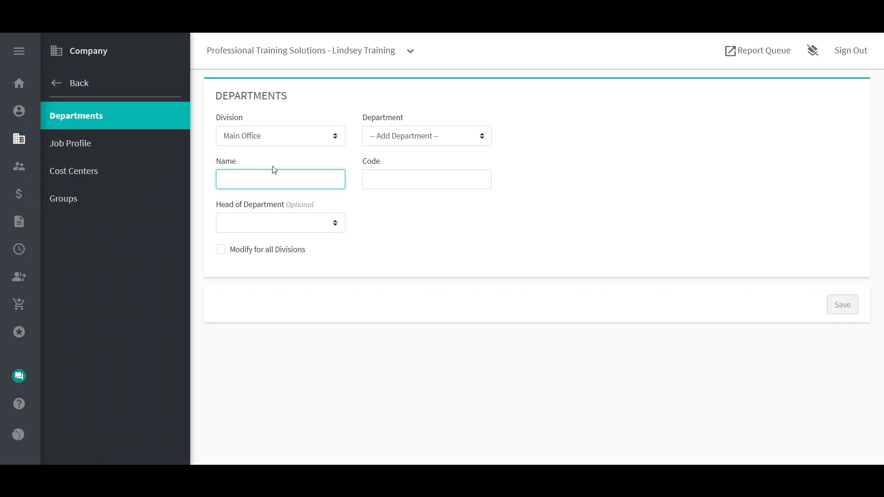
type("Training")
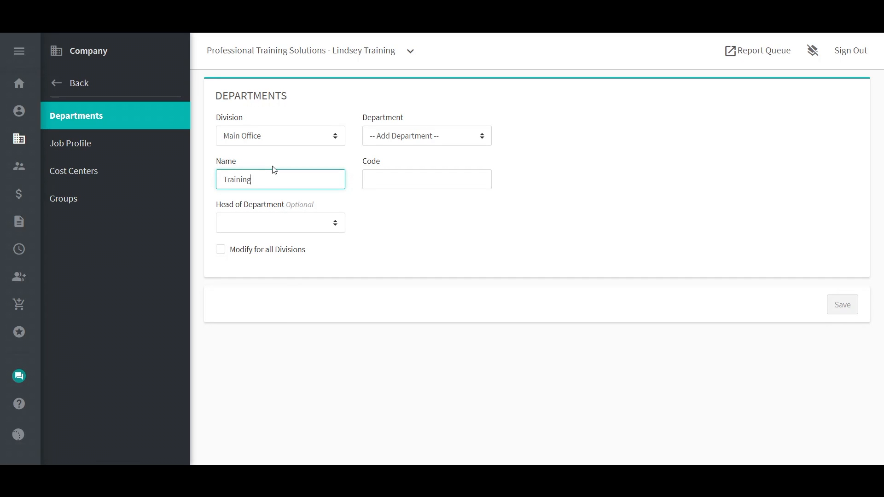
left_click(428, 179)
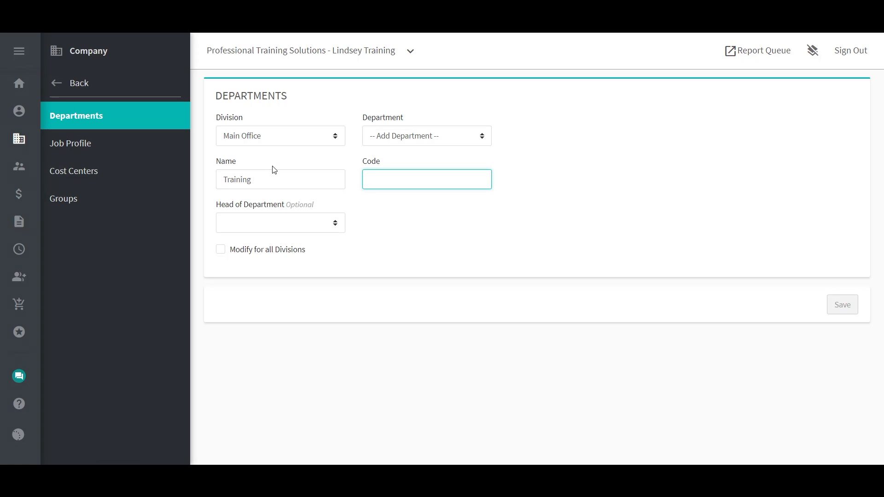
type("9999")
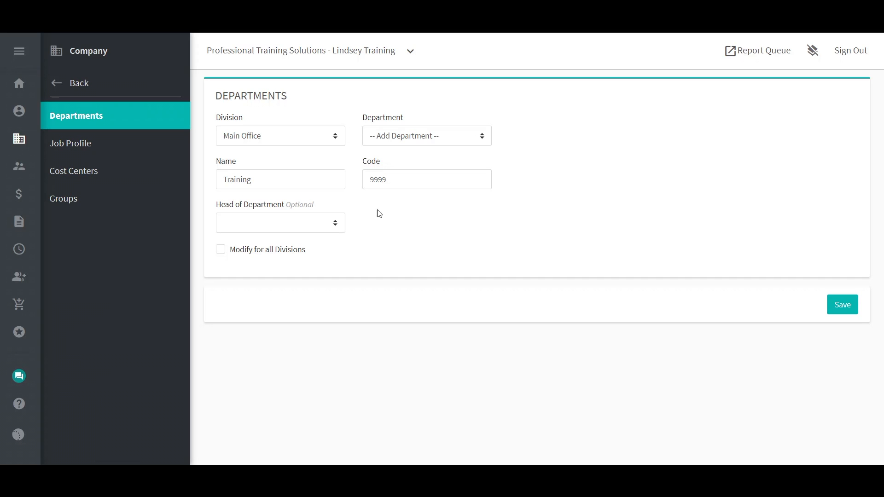
left_click(280, 223)
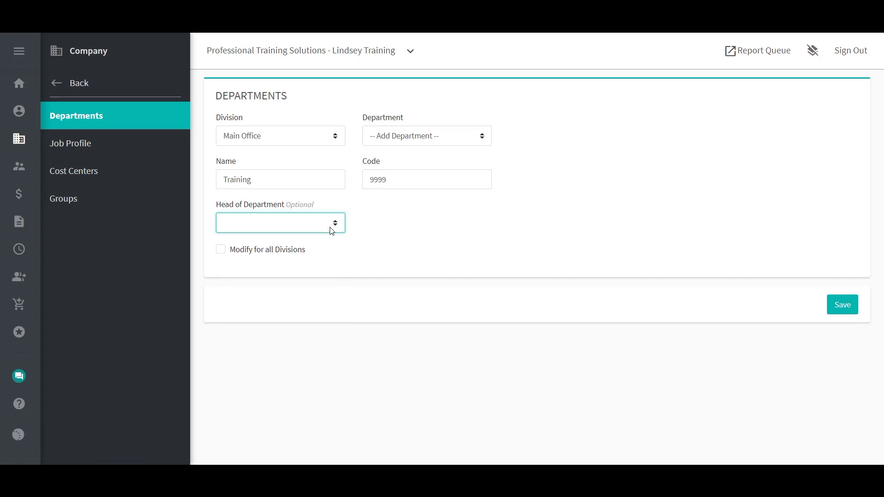
left_click(843, 304)
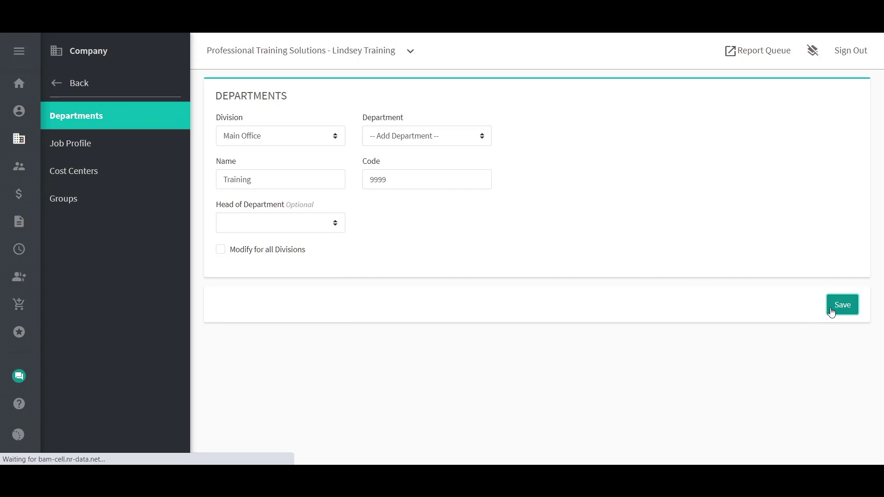
left_click(842, 304)
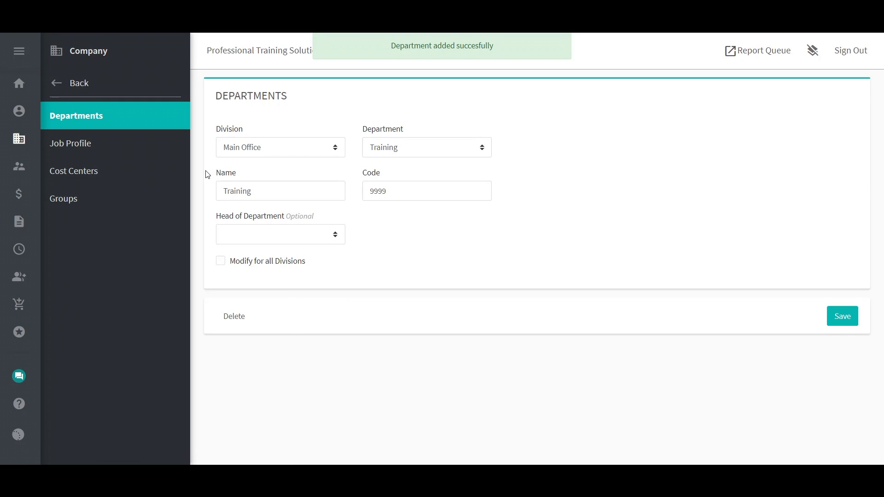
mouse_move(197, 157)
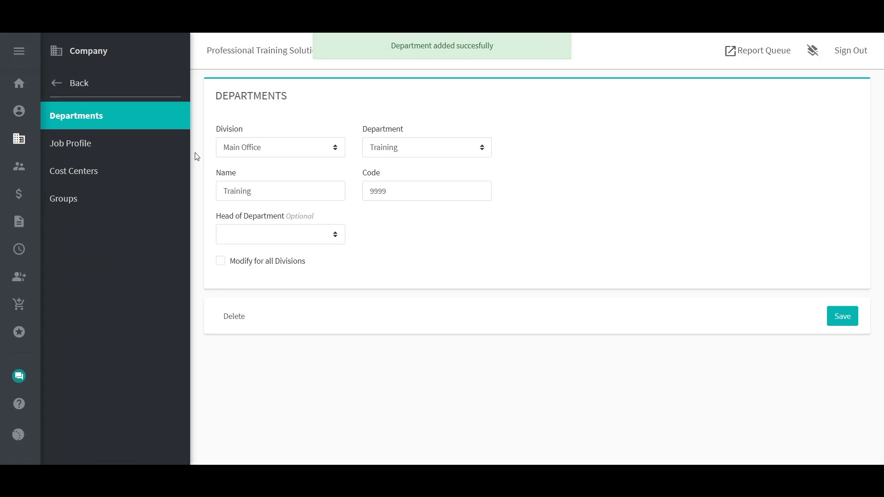
mouse_move(89, 175)
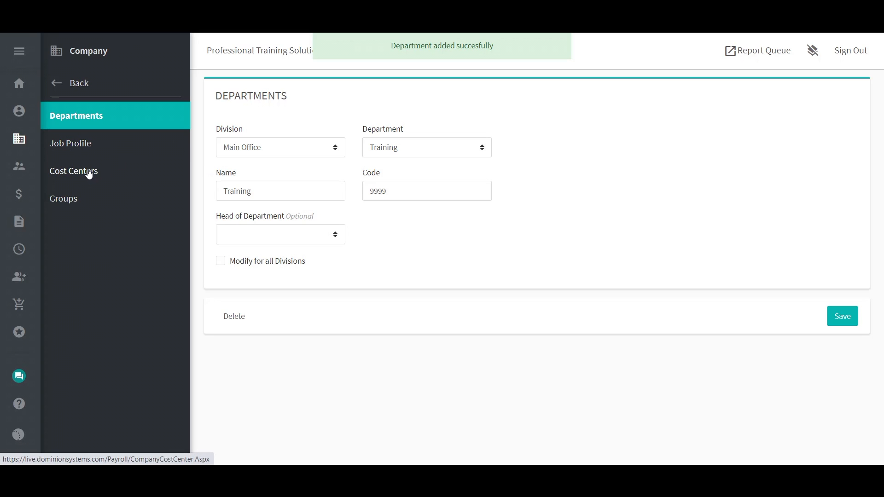
- Create cost center Training 1234 with code T123 and save it
left_click(73, 171)
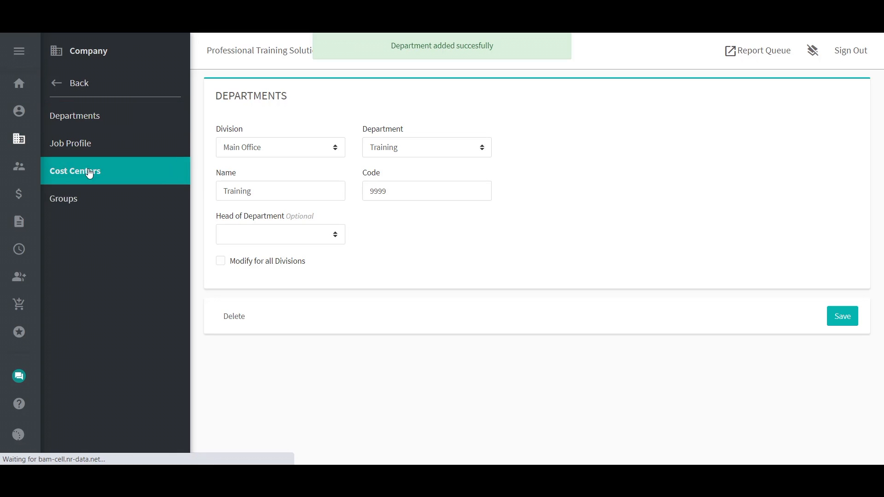
left_click(74, 171)
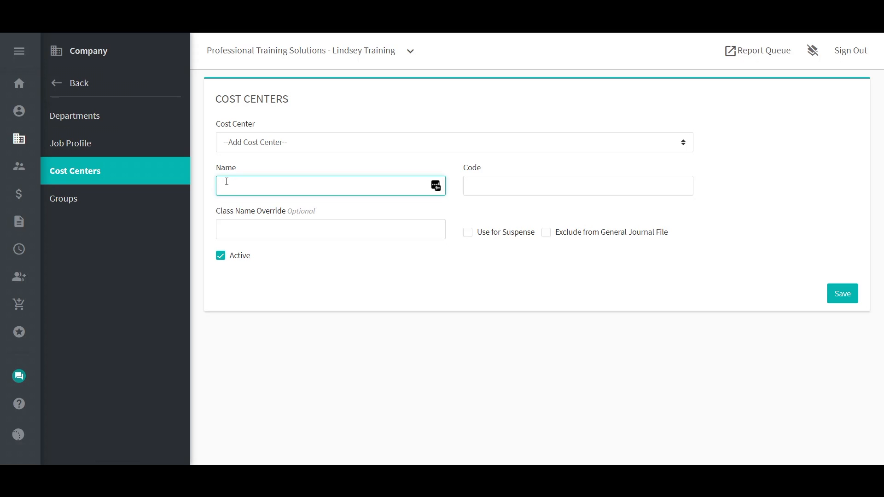
type("Training 1234")
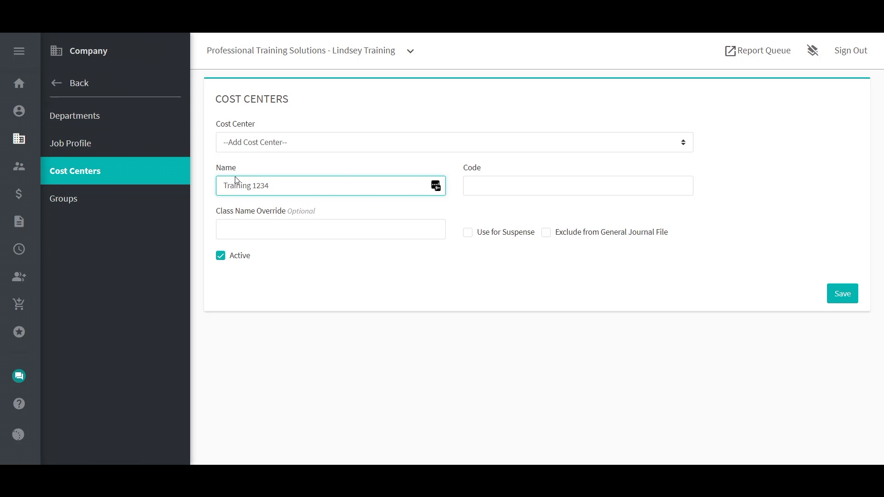
left_click(579, 186)
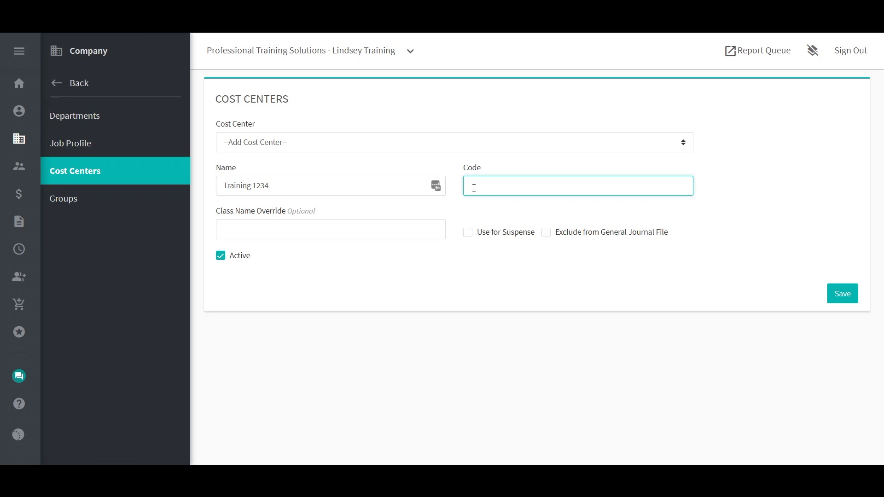
type("T123")
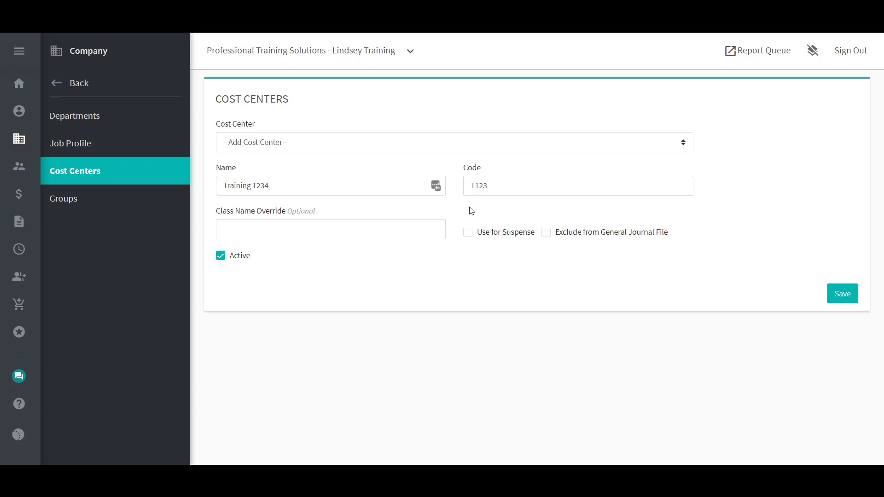
mouse_move(802, 285)
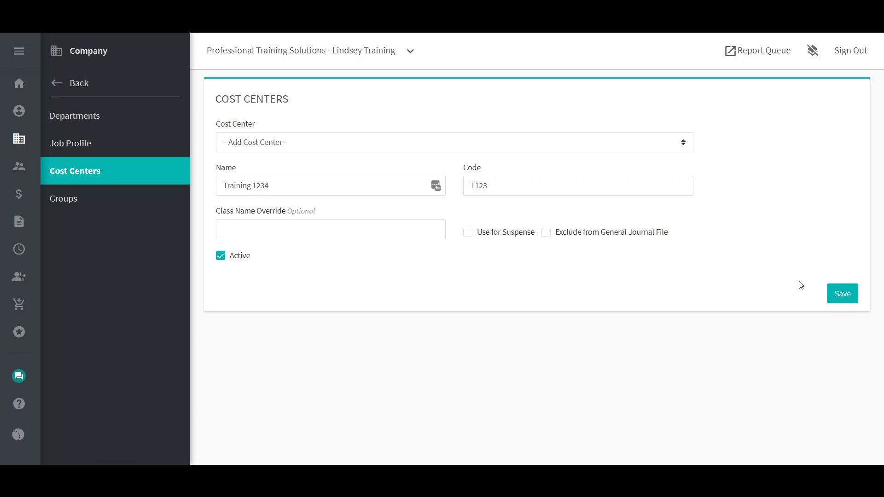
left_click(842, 293)
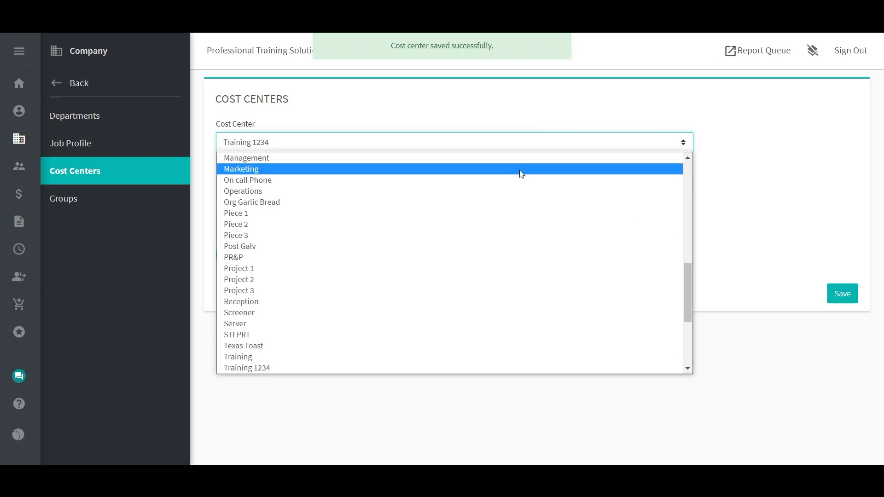
- Select the Operations cost center (code OPS) for editing
left_click(243, 192)
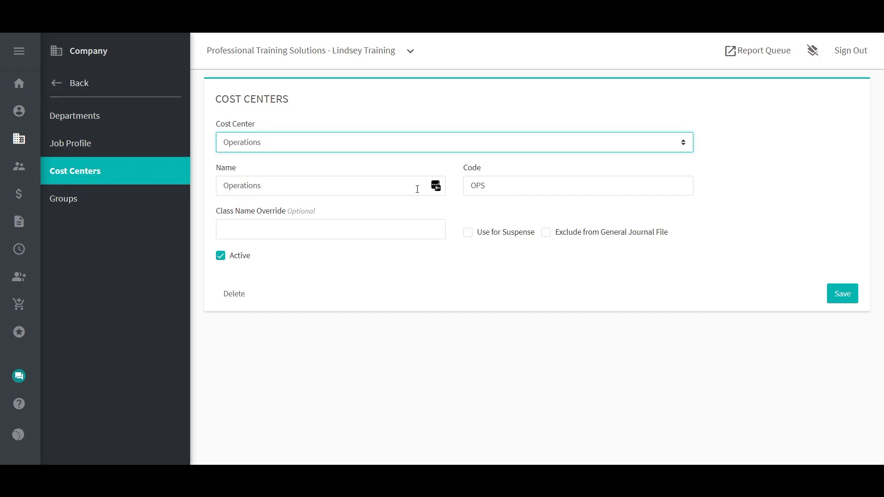
mouse_move(492, 192)
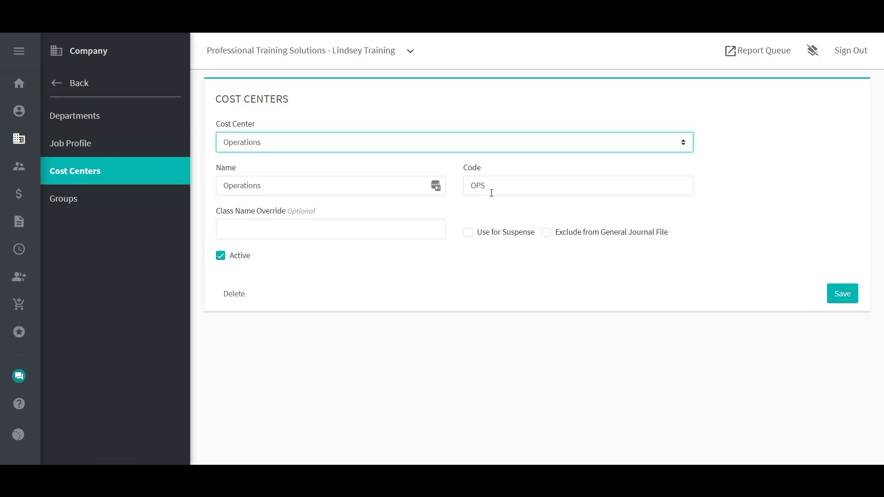
mouse_move(499, 208)
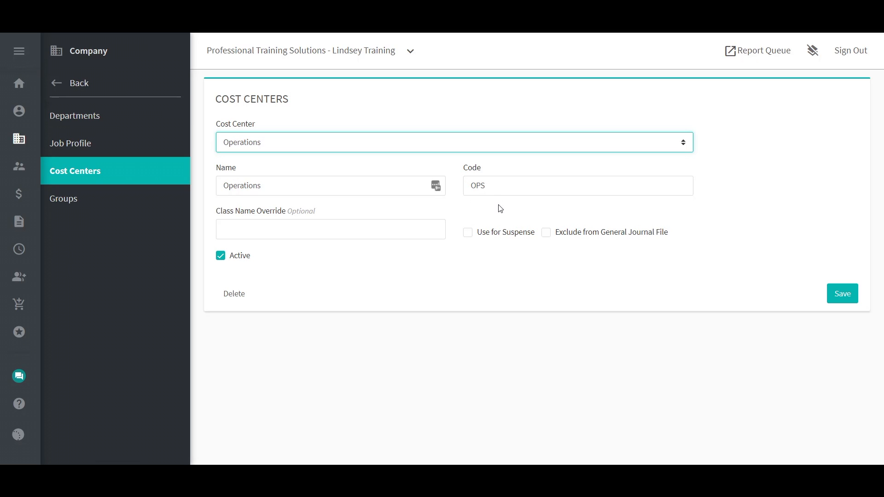
mouse_move(239, 311)
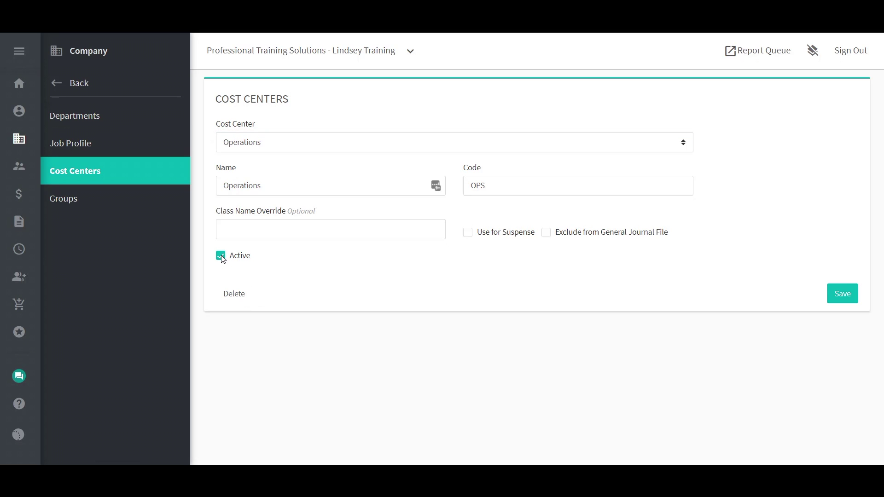
- Mark the Operations cost center inactive and save it
left_click(221, 256)
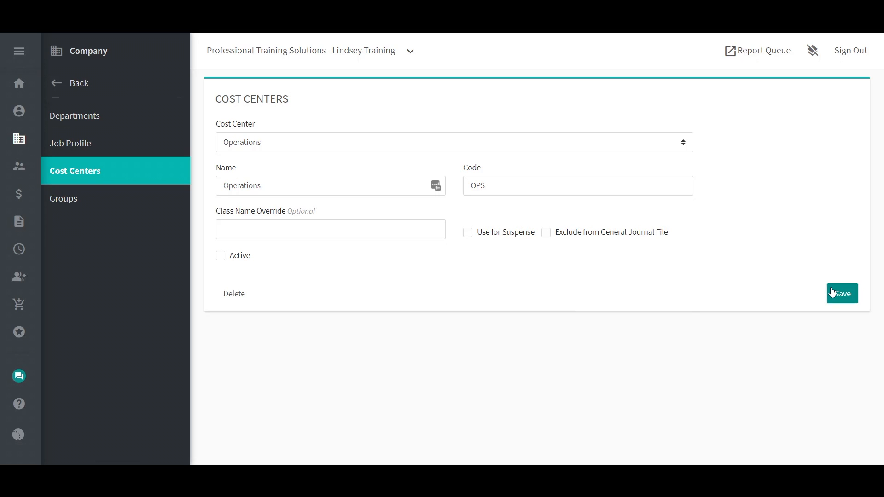
left_click(843, 294)
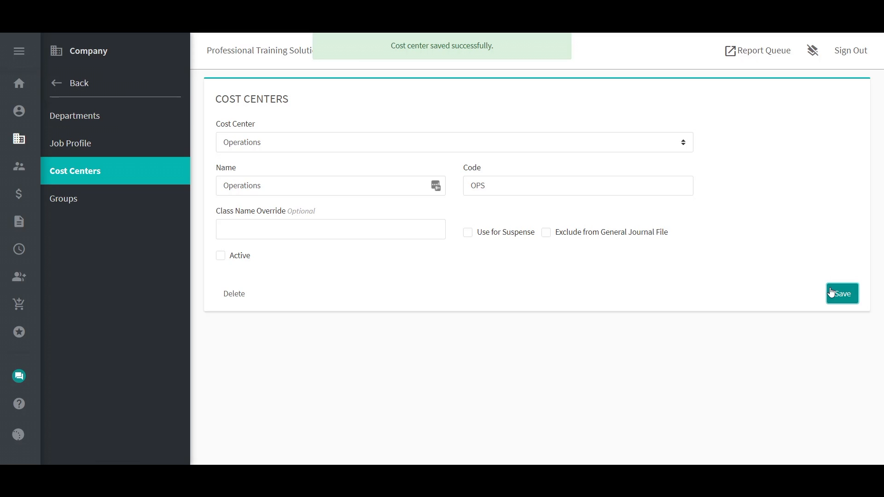
mouse_move(657, 300)
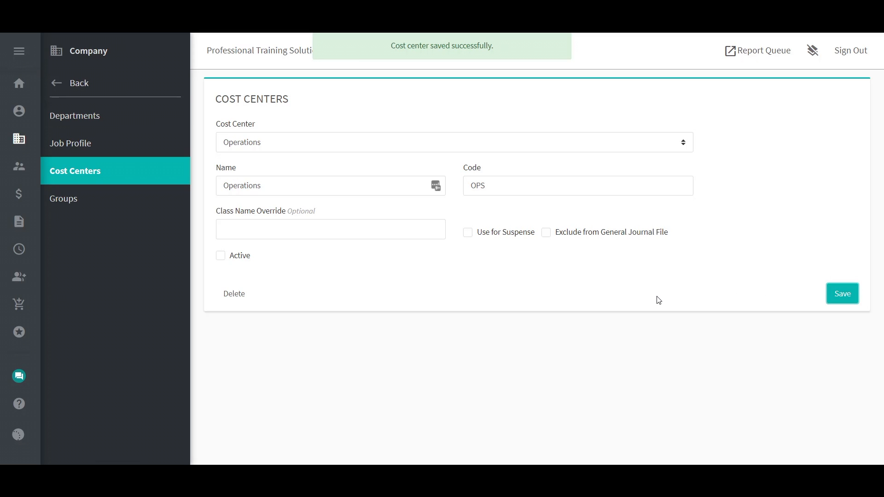